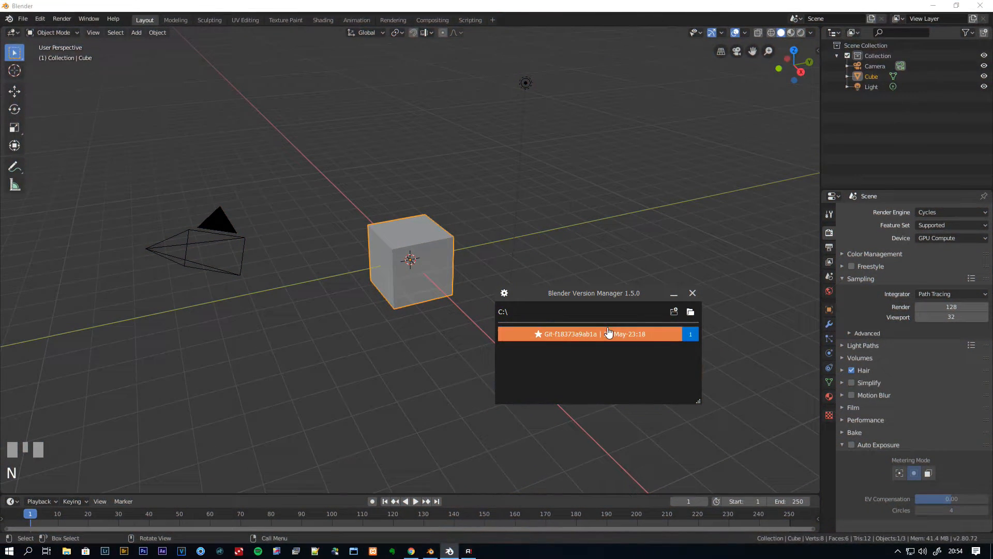
- Move the version manager aside, add and enlarge a ground plane, and set the cube on it
{"action": "left_click_drag", "start_coordinate": [593, 293], "coordinate": [547, 327]}
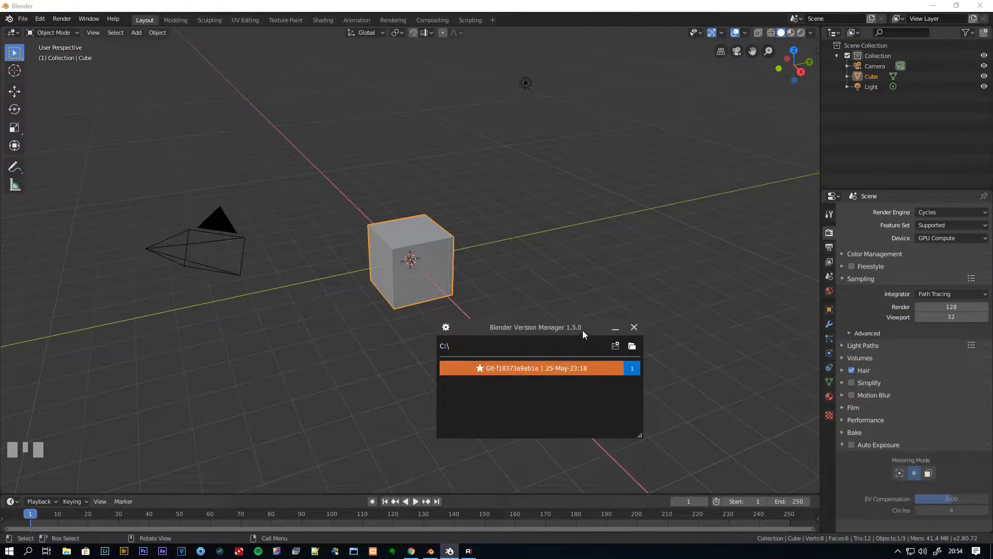
{"action": "mouse_move", "coordinate": [650, 346]}
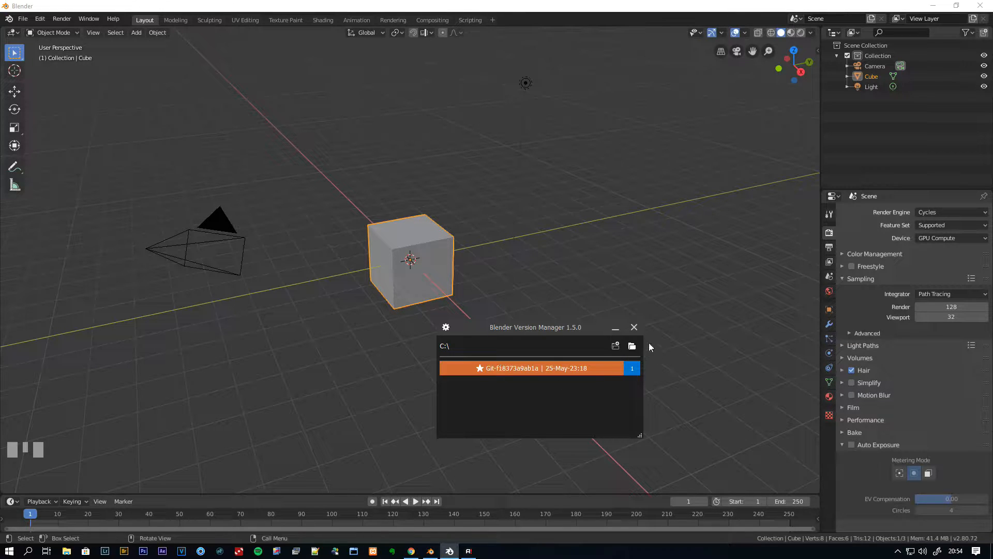
{"action": "left_click_drag", "start_coordinate": [534, 327], "coordinate": [570, 277]}
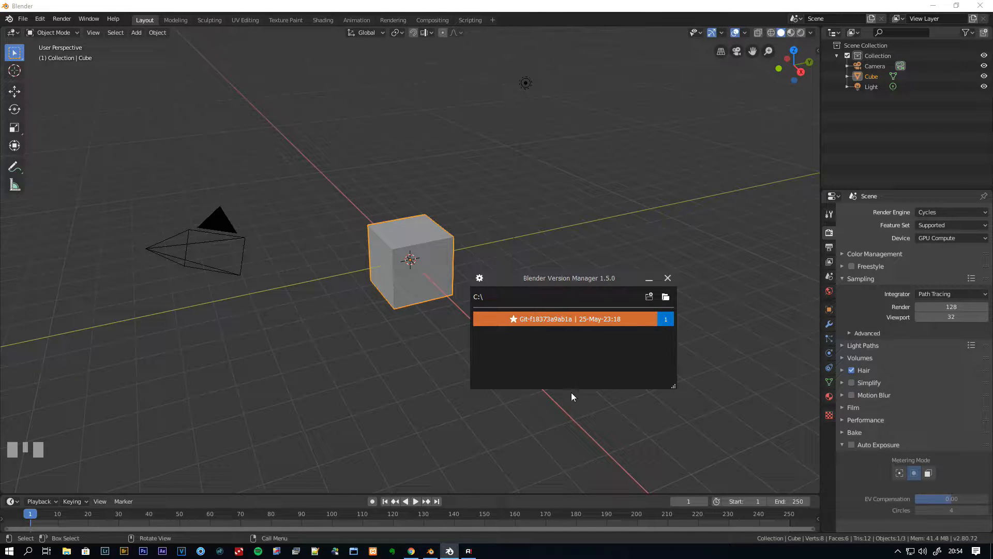
{"action": "left_click", "coordinate": [667, 278]}
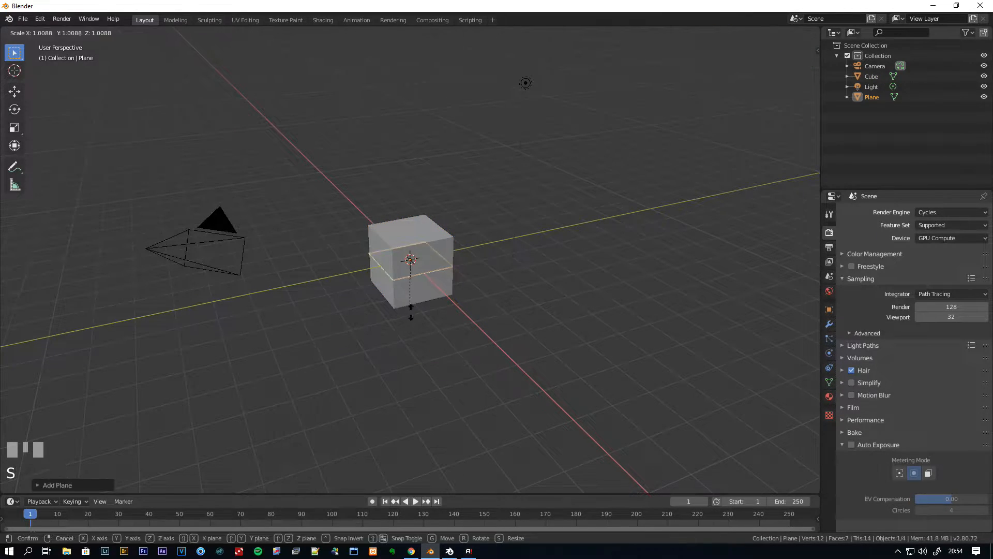
{"action": "key", "text": "KP_1"}
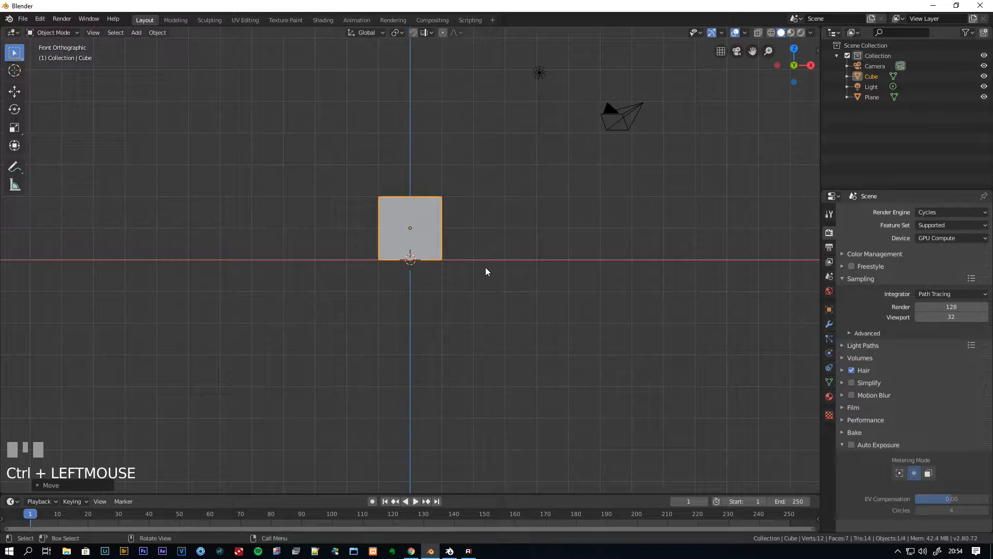
{"action": "scroll", "scroll_direction": "down", "scroll_amount": 3}
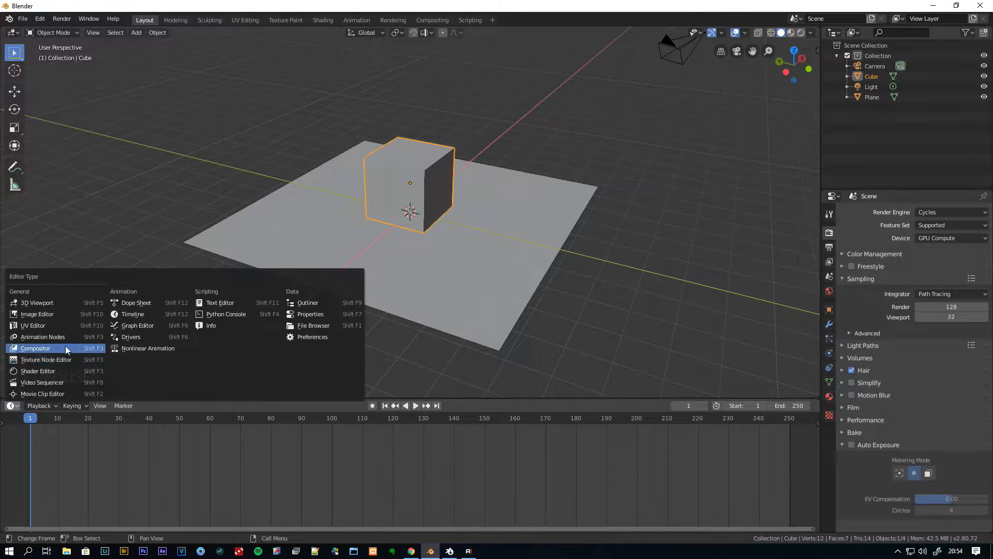
- Switch the timeline to a World Shader Editor and wire an environment texture into the Background node
{"action": "left_click", "coordinate": [37, 371]}
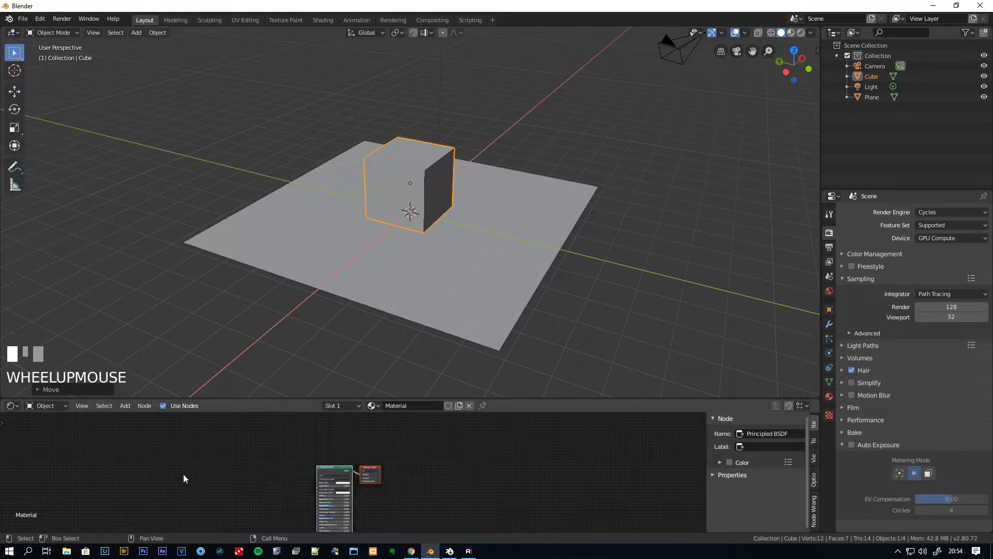
{"action": "left_click", "coordinate": [47, 405]}
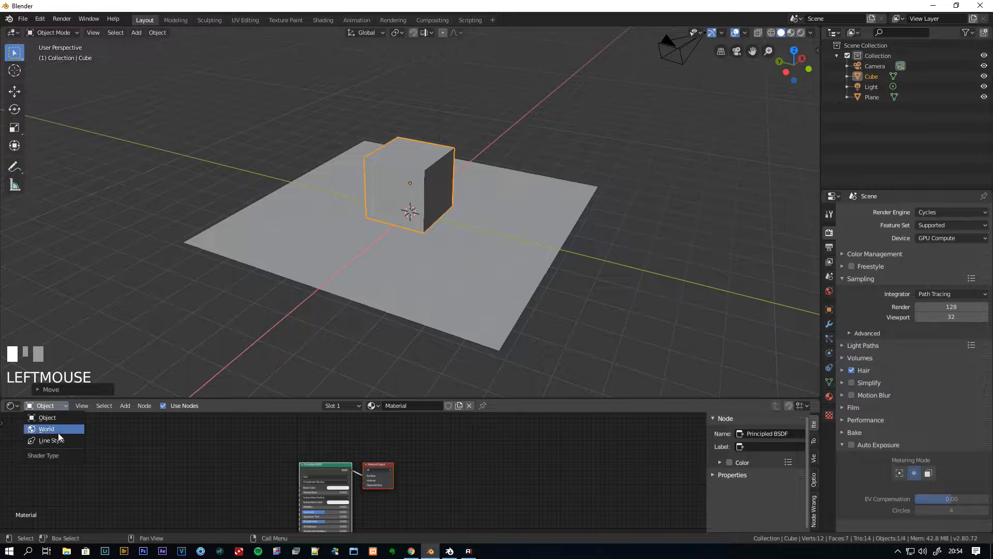
{"action": "left_click", "coordinate": [46, 429]}
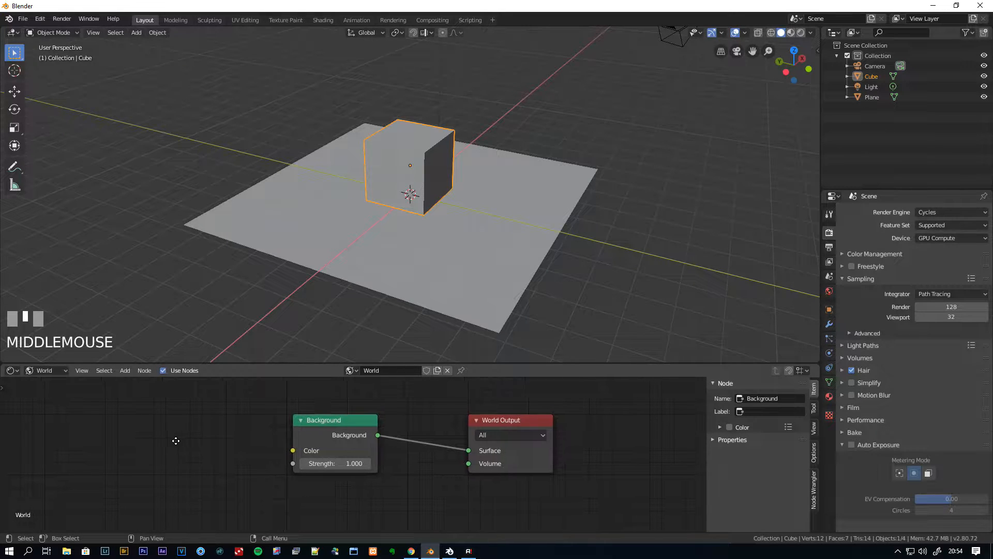
{"action": "scroll", "scroll_direction": "down", "scroll_amount": 3}
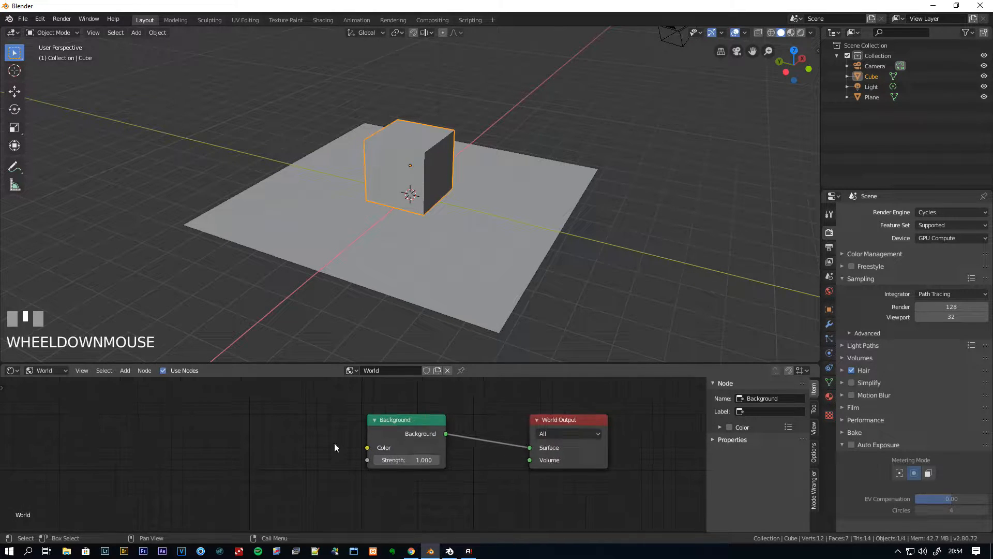
{"action": "left_click", "coordinate": [406, 419]}
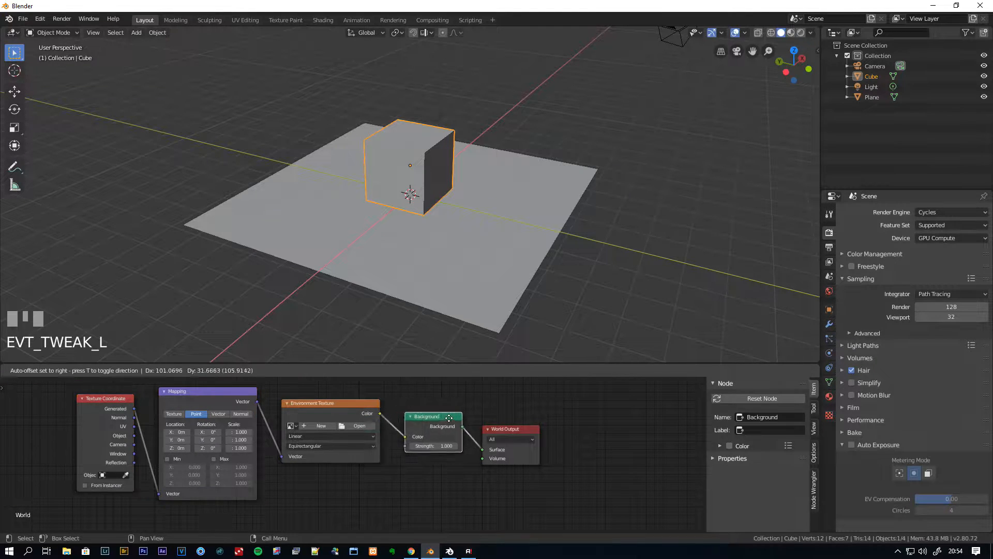
- Open hdre_002_4K.exr from the 3D favourite's HDRI folder in the Environment Texture node
{"action": "left_click", "coordinate": [360, 426]}
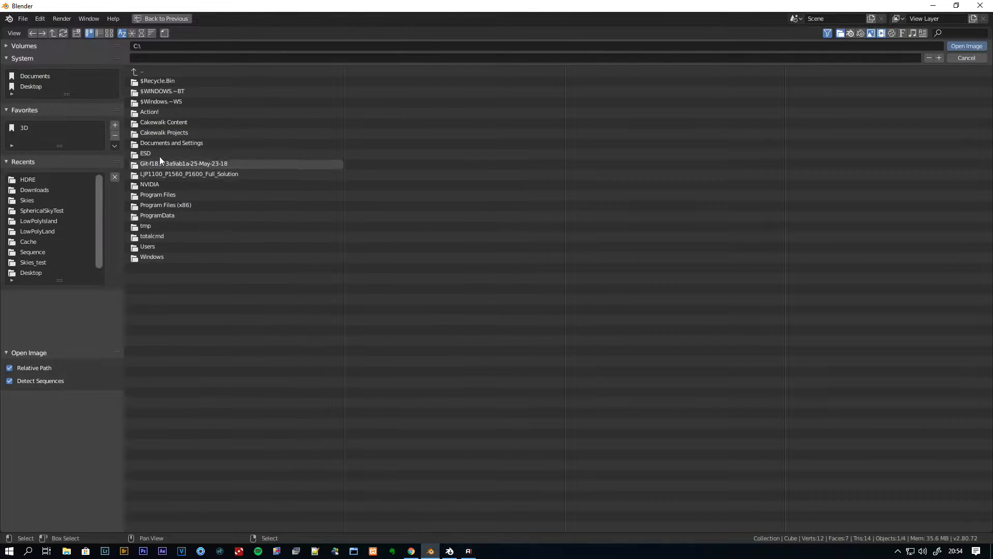
{"action": "left_click", "coordinate": [24, 128]}
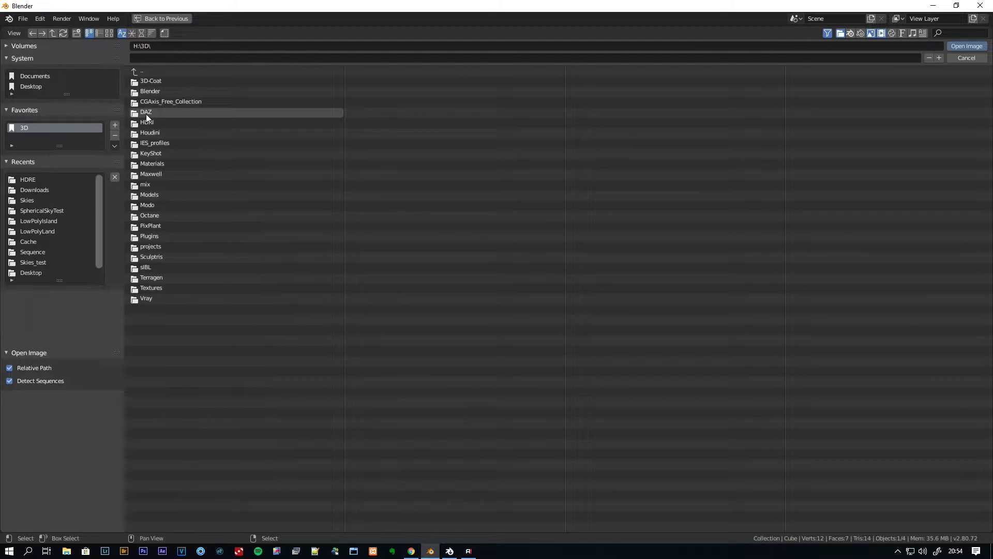
{"action": "double_click", "coordinate": [147, 123]}
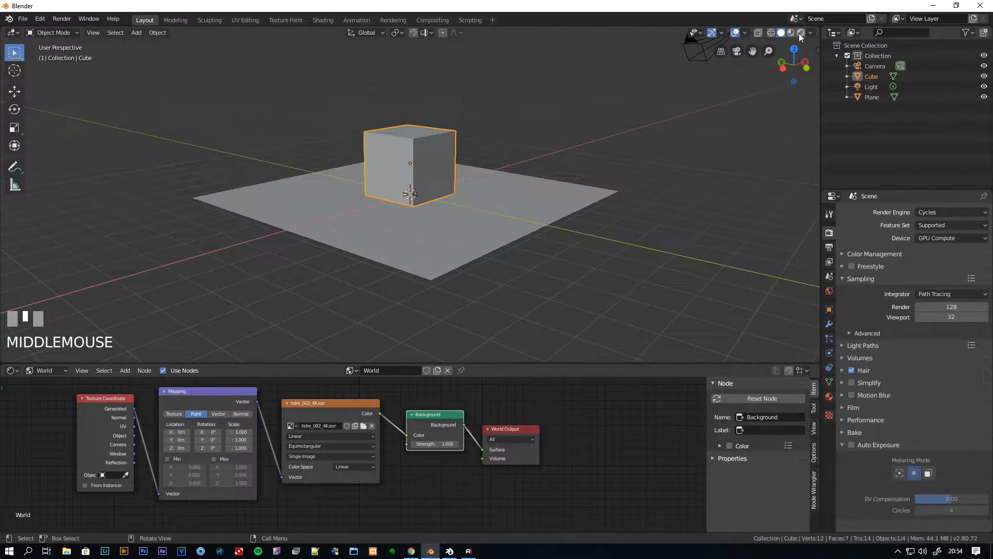
- Switch the viewport to Rendered shading and scale the Plane to 4.789 on all axes
{"action": "left_click", "coordinate": [801, 33]}
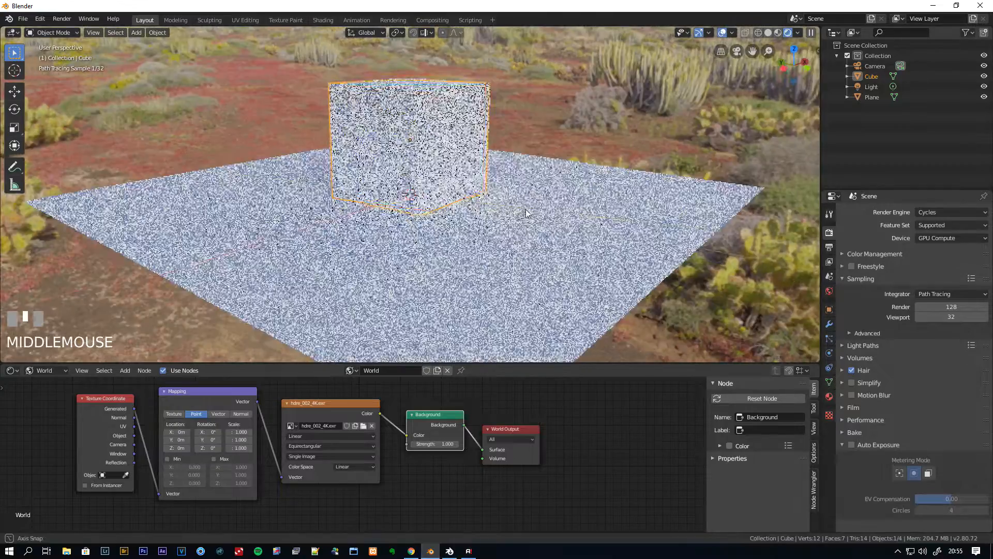
{"action": "scroll", "scroll_direction": "down", "scroll_amount": 3}
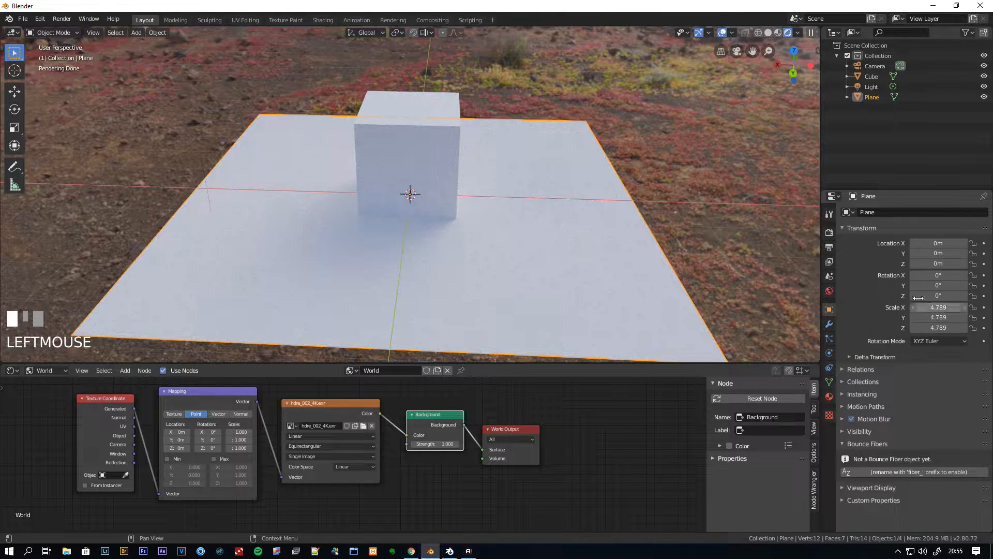
- Tick Shadow Catcher in the Plane's Object properties Visibility section
{"action": "left_click", "coordinate": [850, 228]}
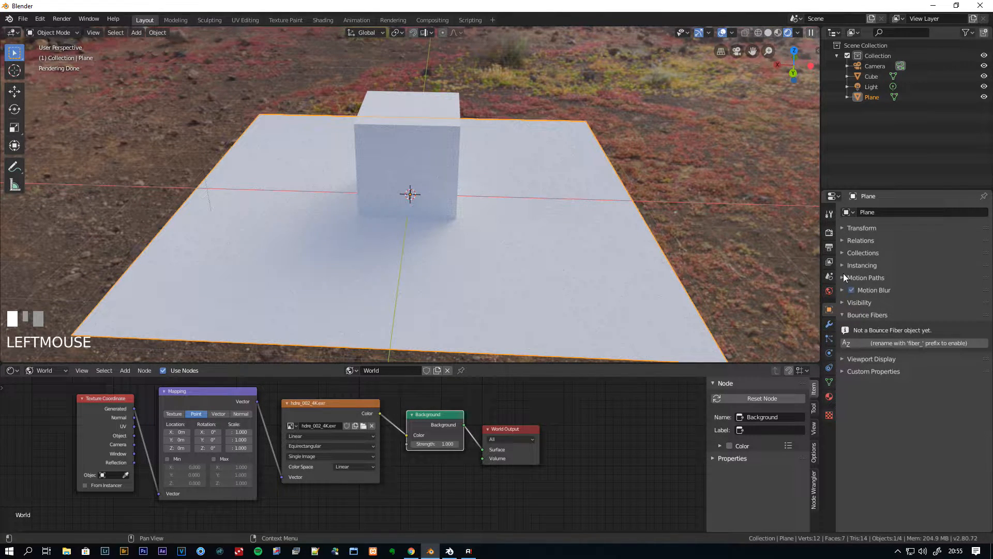
{"action": "left_click", "coordinate": [842, 303]}
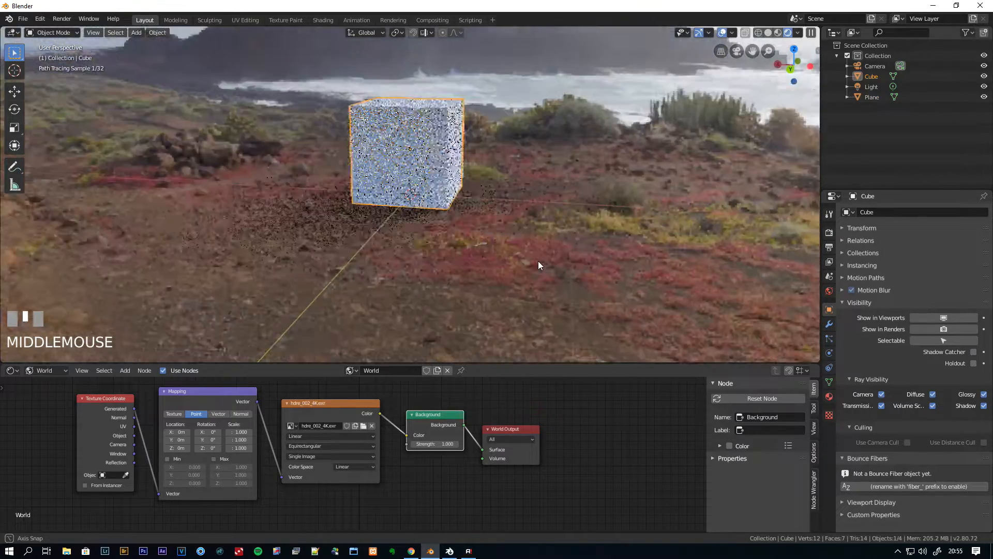
{"action": "left_click", "coordinate": [11, 371]}
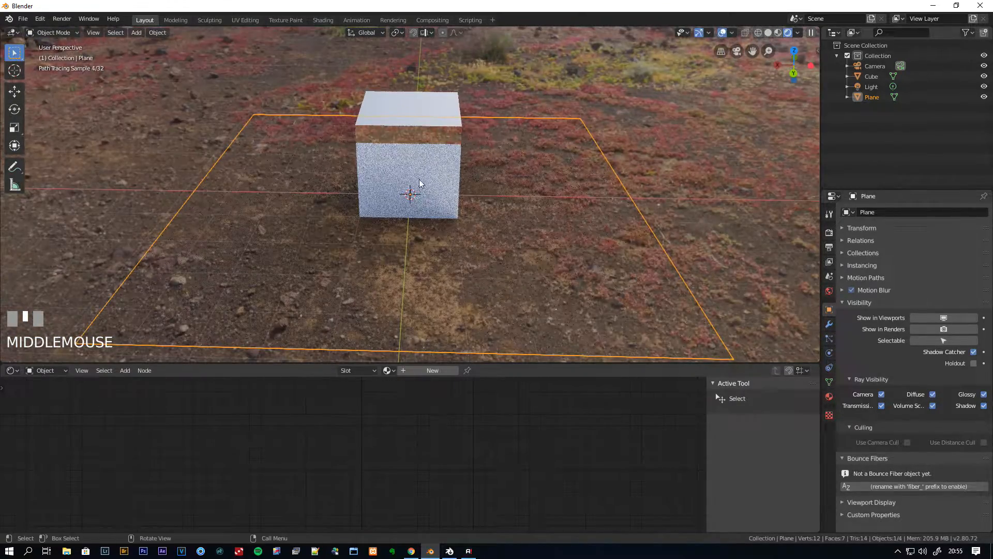
- Hide the Plane from reflections, view the cube from lower, and open the HDRI Sun Aligner GitHub page
{"action": "left_click_drag", "start_coordinate": [418, 184], "coordinate": [777, 263]}
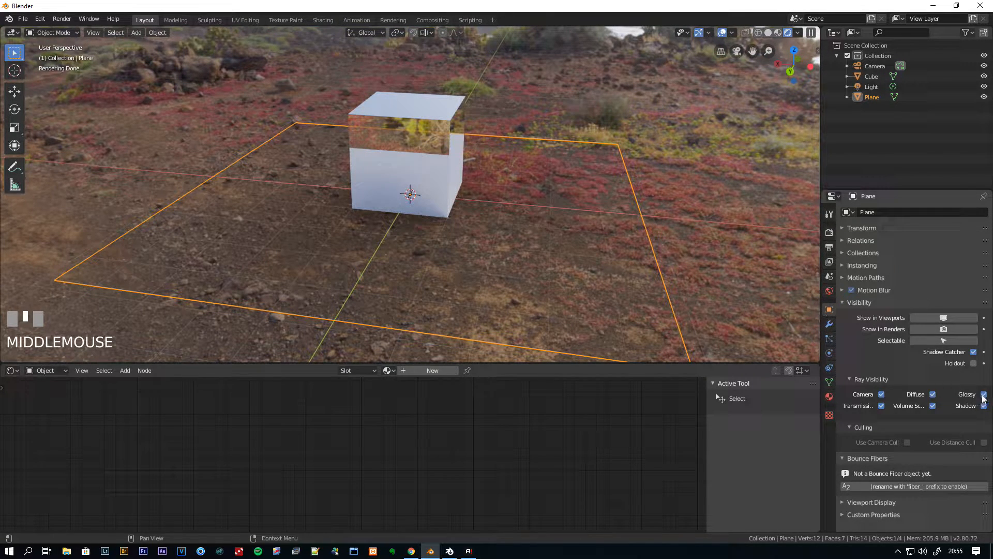
{"action": "left_click", "coordinate": [984, 394]}
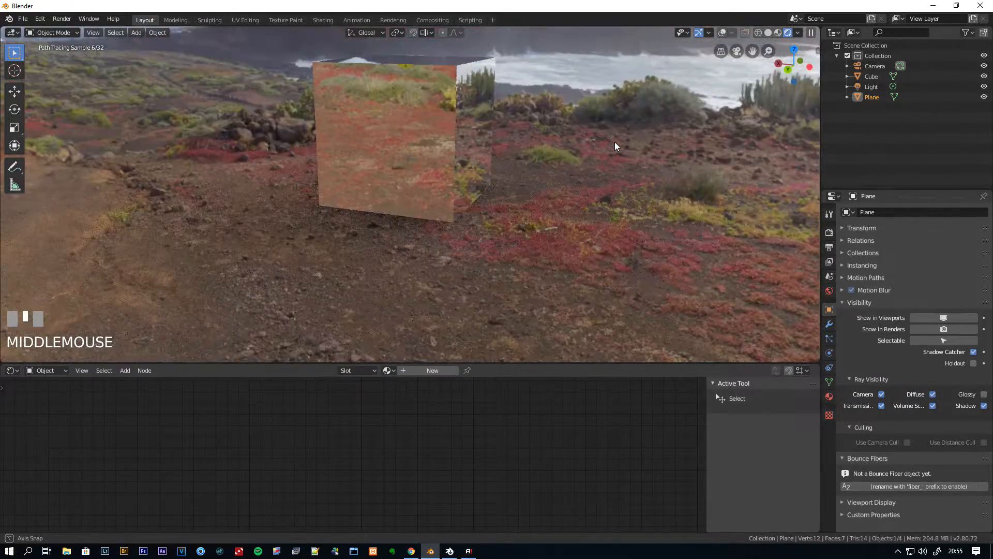
{"action": "left_click_drag", "start_coordinate": [614, 146], "coordinate": [595, 173]}
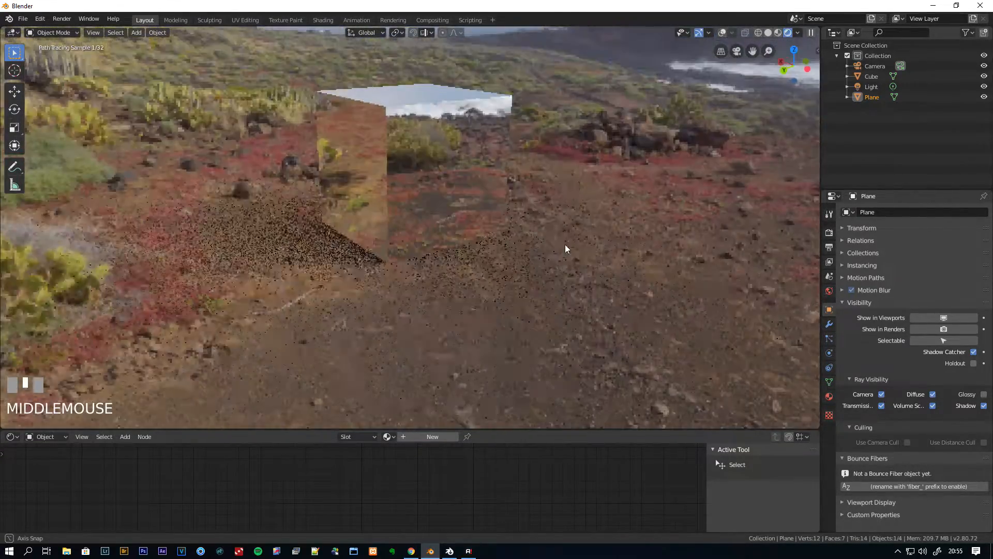
{"action": "scroll", "scroll_direction": "down", "scroll_amount": 3}
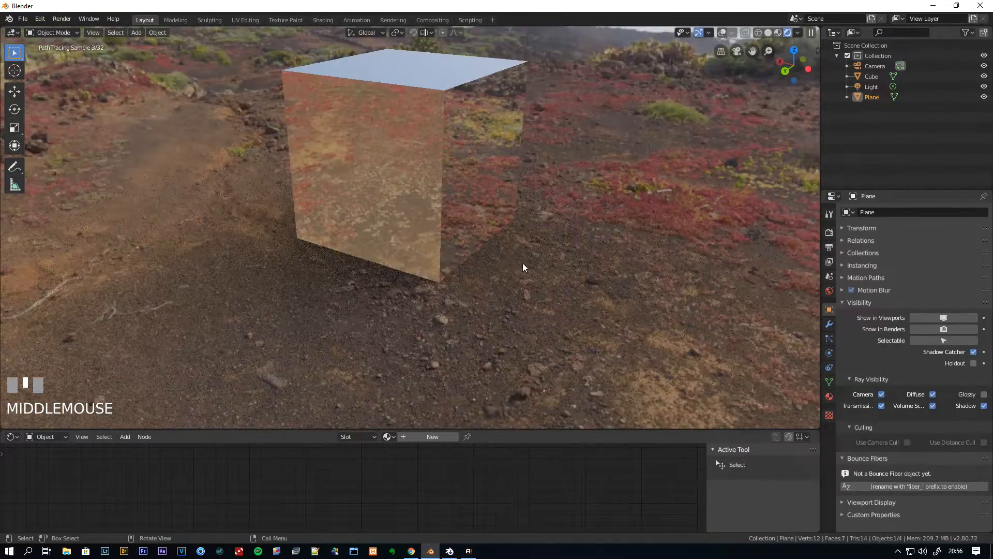
{"action": "scroll", "scroll_direction": "down", "scroll_amount": 3}
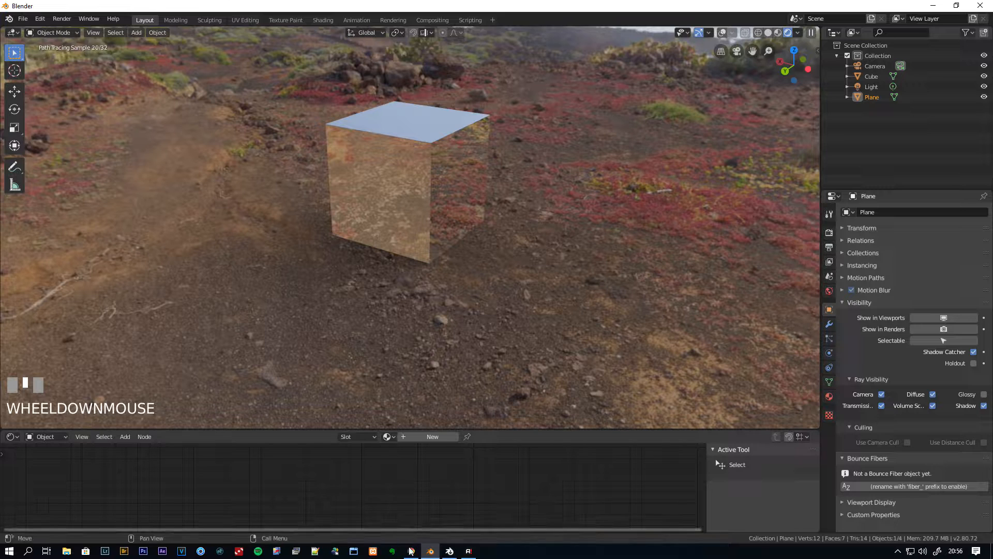
{"action": "left_click", "coordinate": [395, 551]}
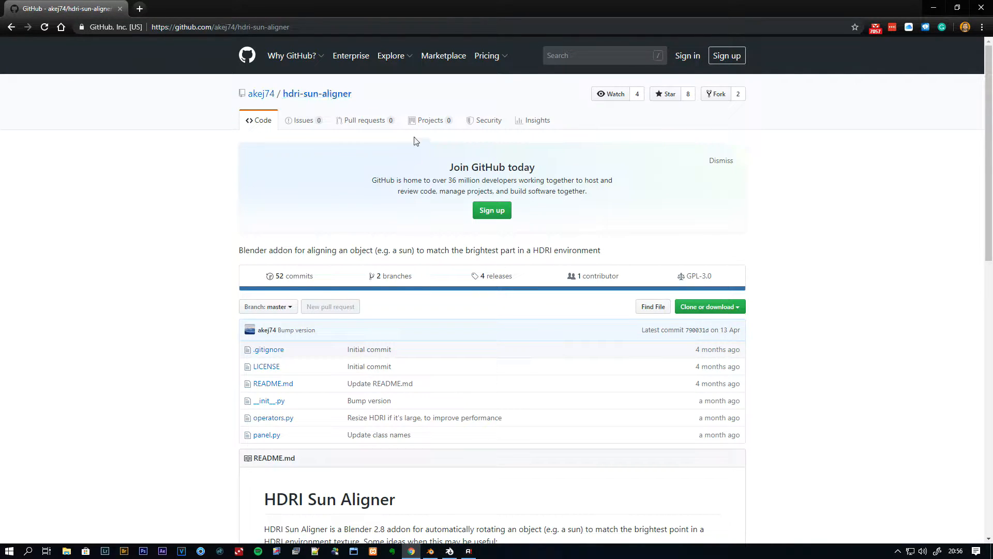
{"action": "mouse_move", "coordinate": [326, 110]}
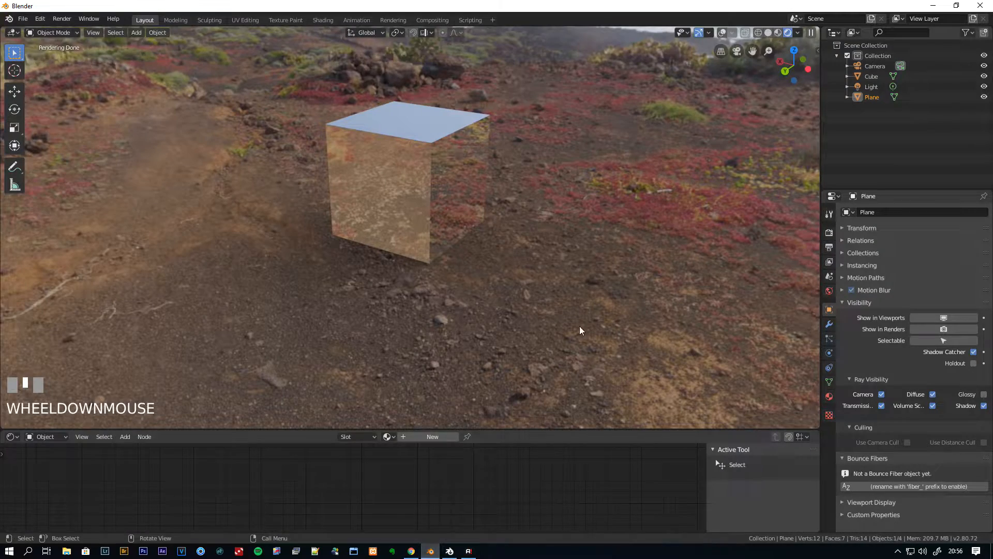
- Split the viewport into two and show the HDRI Sun Aligner sidebar tab in the left view
{"action": "left_click_drag", "start_coordinate": [579, 330], "coordinate": [663, 294]}
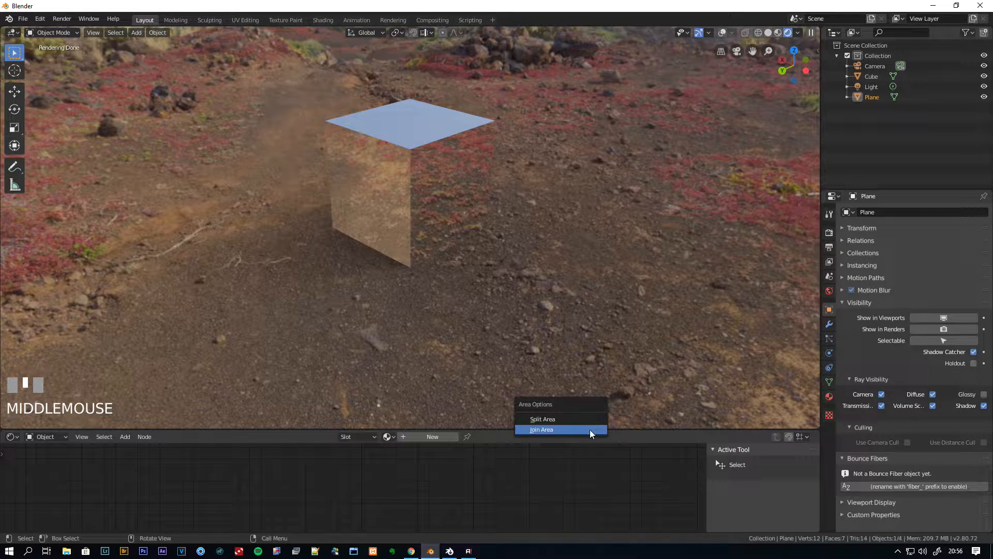
{"action": "left_click", "coordinate": [542, 419]}
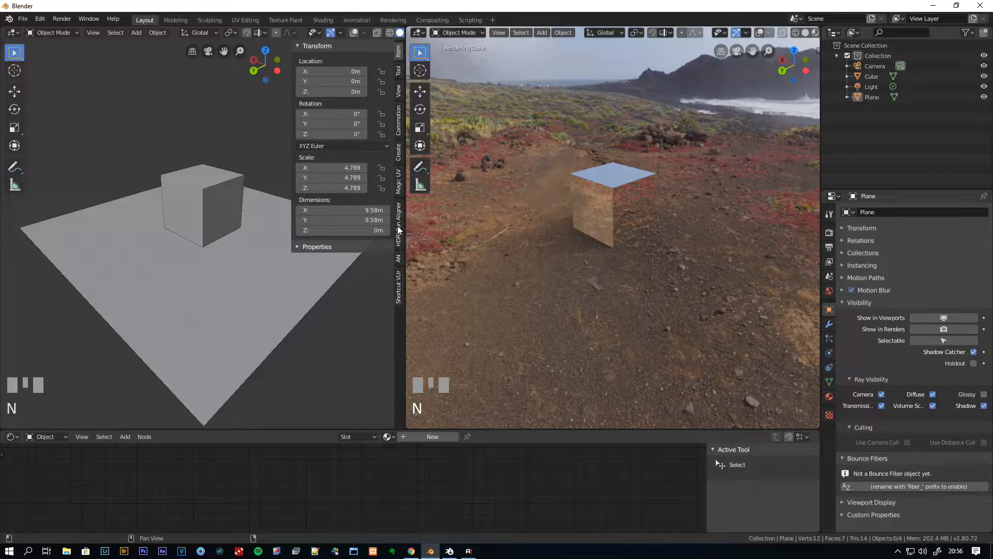
{"action": "left_click", "coordinate": [398, 225]}
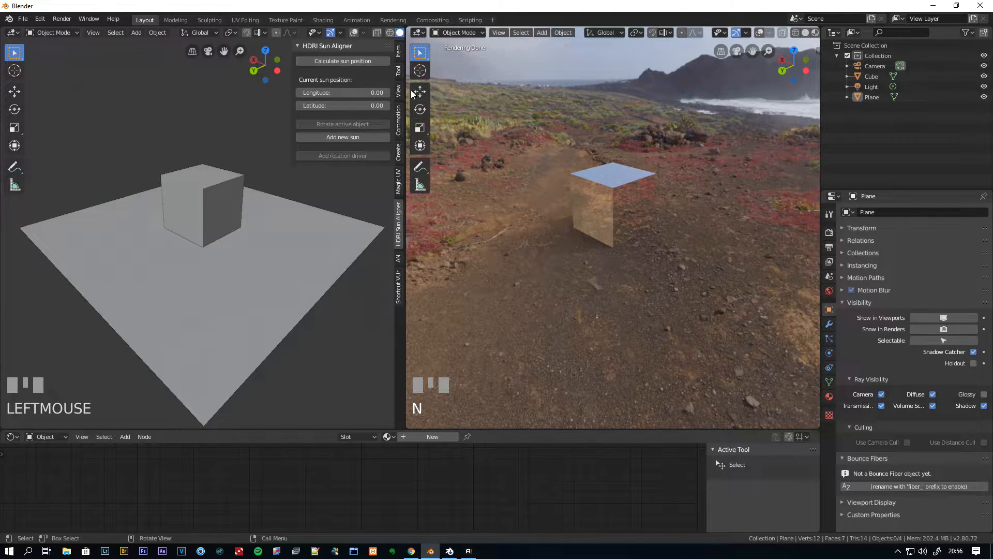
{"action": "left_click", "coordinate": [458, 32]}
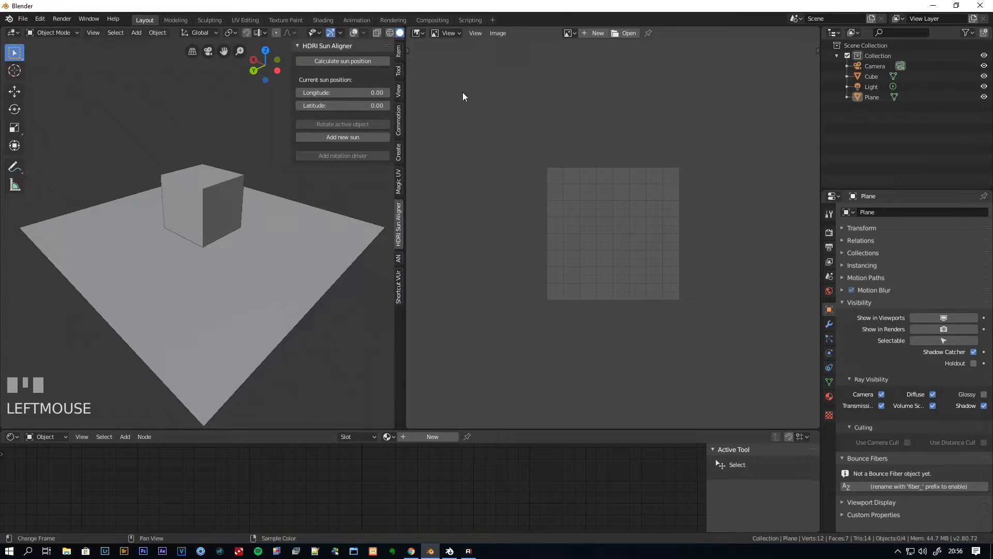
- Show hdre_002_4K.exr in the Image Editor and calculate the sun at longitude 123.40, latitude 37.97
{"action": "left_click", "coordinate": [567, 34]}
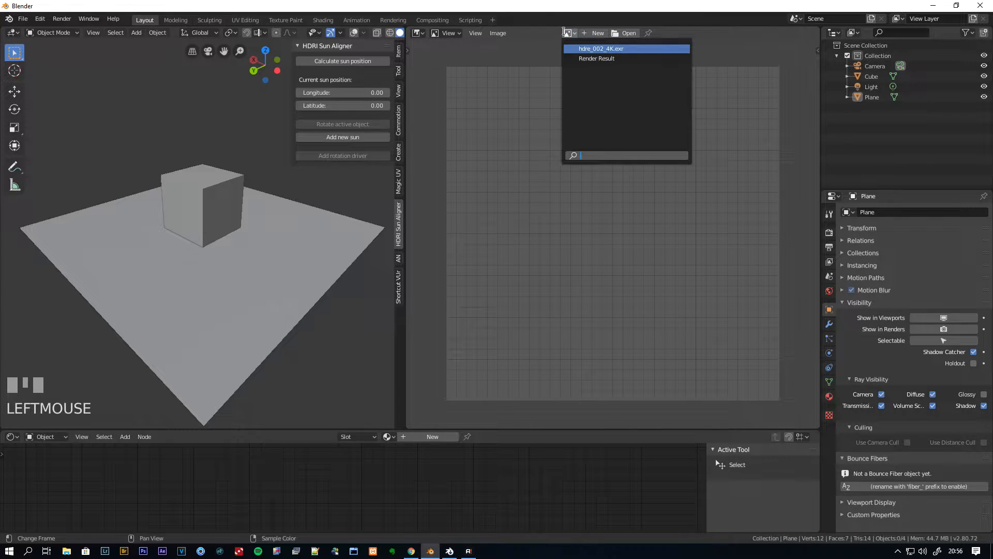
{"action": "left_click", "coordinate": [627, 48]}
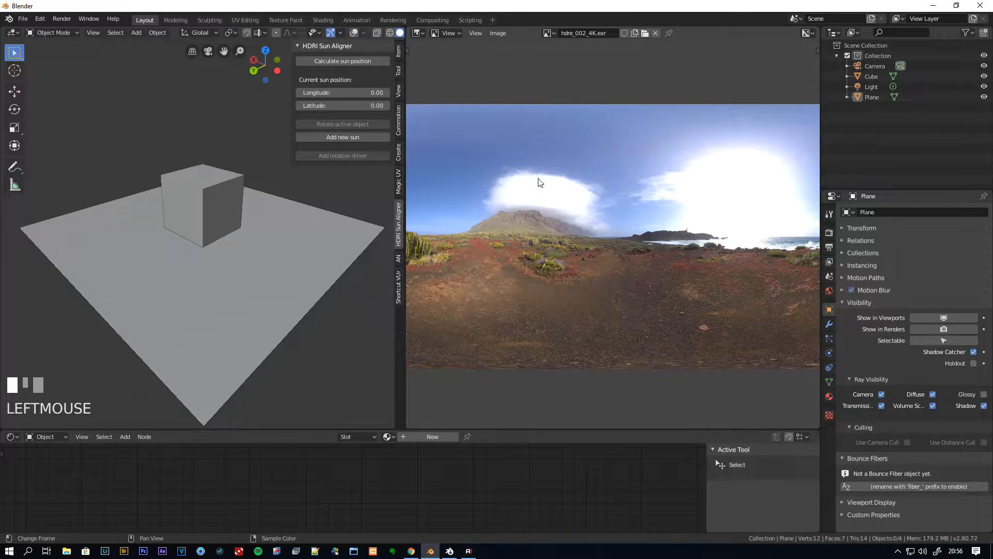
{"action": "left_click", "coordinate": [342, 61]}
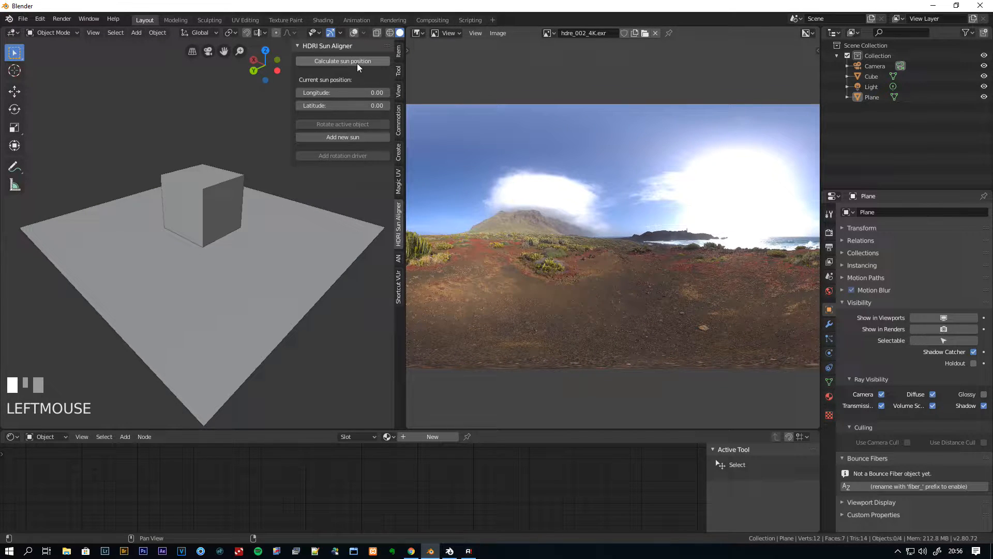
{"action": "left_click", "coordinate": [342, 61]}
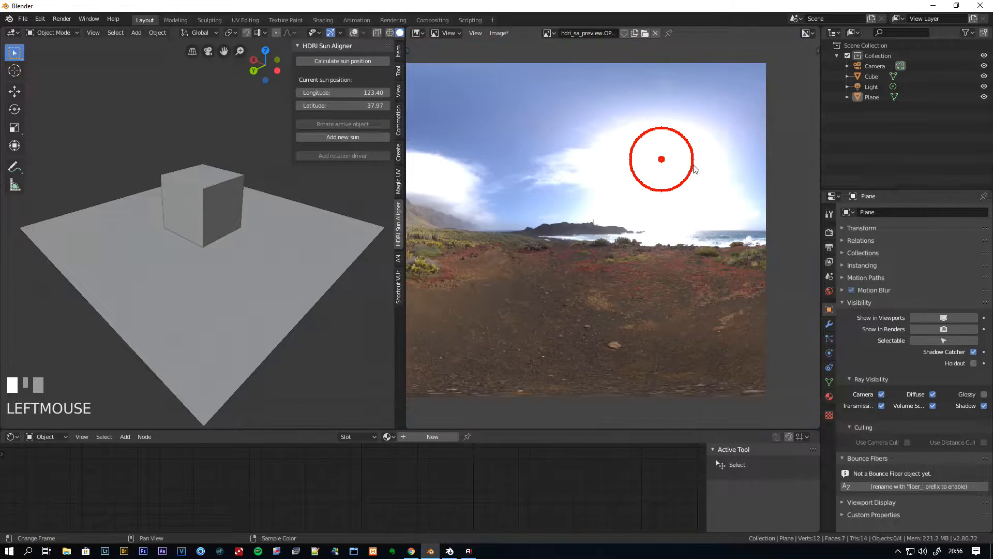
- Add an HDRI-aligned sun, preview it in Rendered shading, and set its light Strength to 10
{"action": "left_click", "coordinate": [342, 137]}
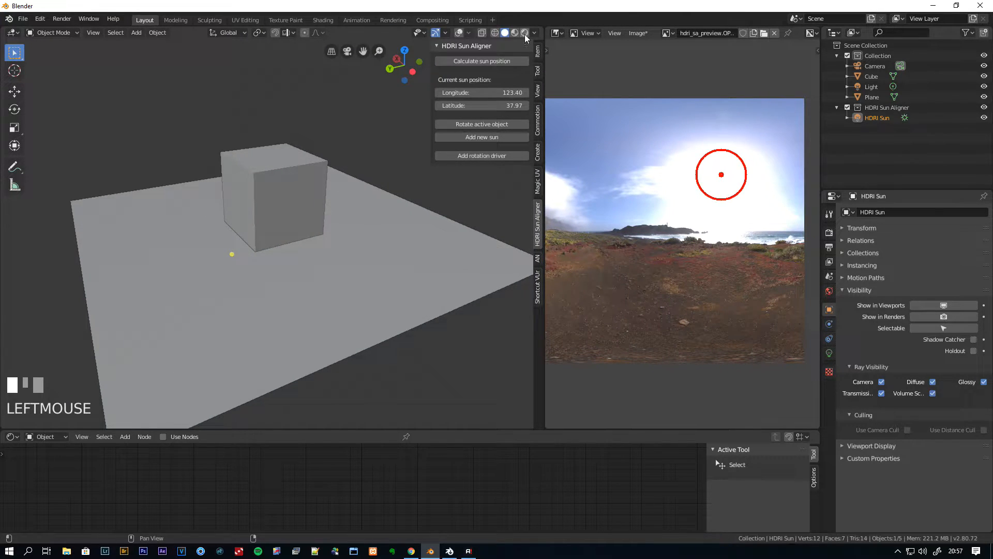
{"action": "left_click", "coordinate": [513, 32]}
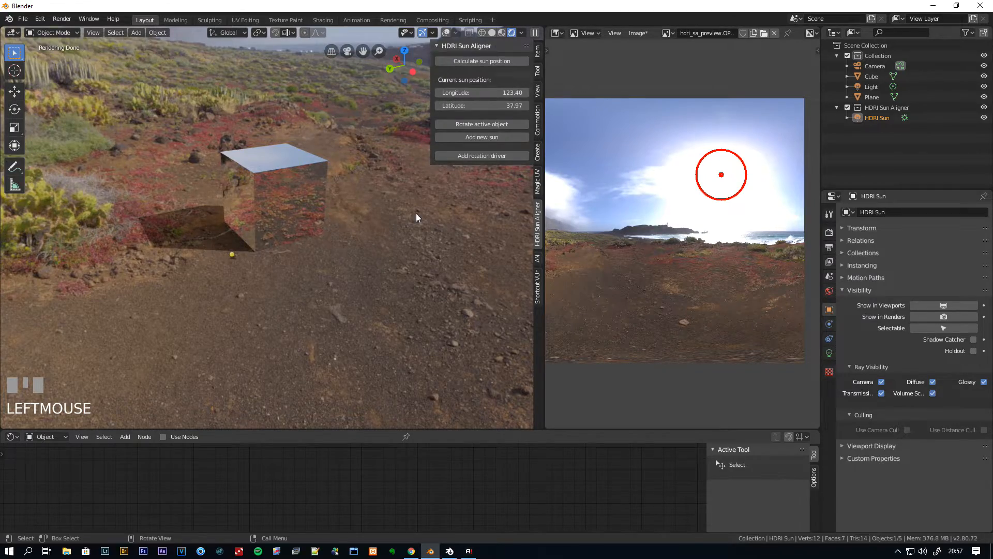
{"action": "scroll", "scroll_direction": "up", "scroll_amount": 3}
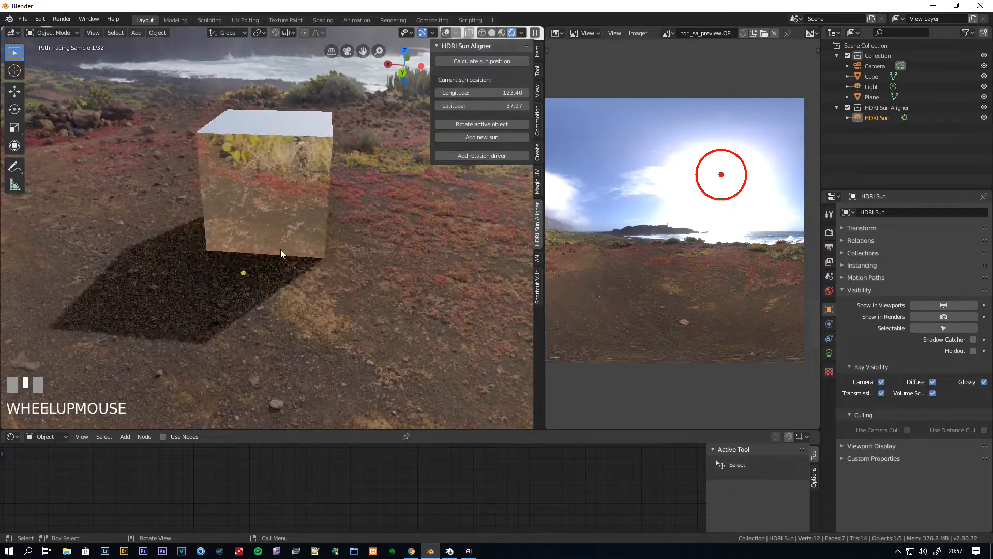
{"action": "left_click_drag", "start_coordinate": [282, 253], "coordinate": [205, 274]}
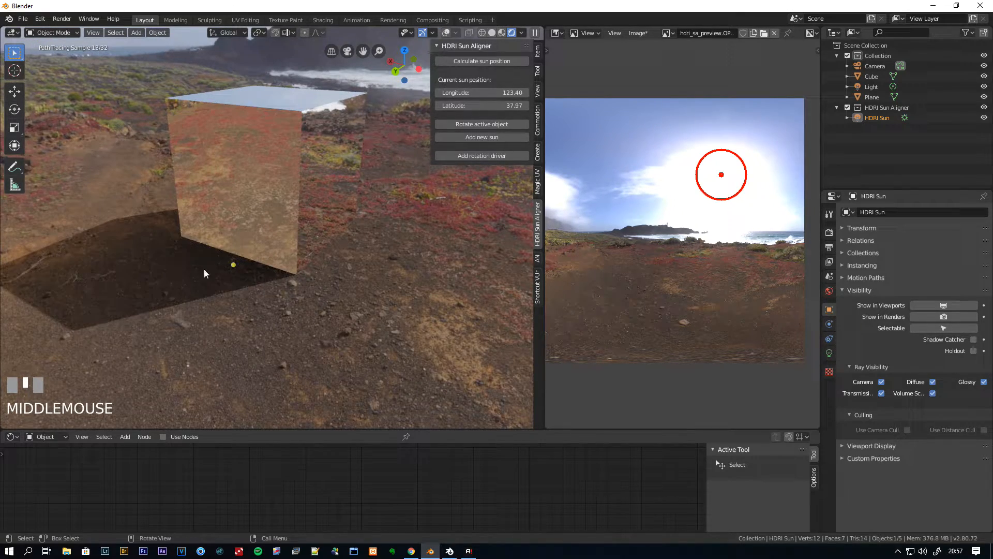
{"action": "left_click", "coordinate": [877, 117]}
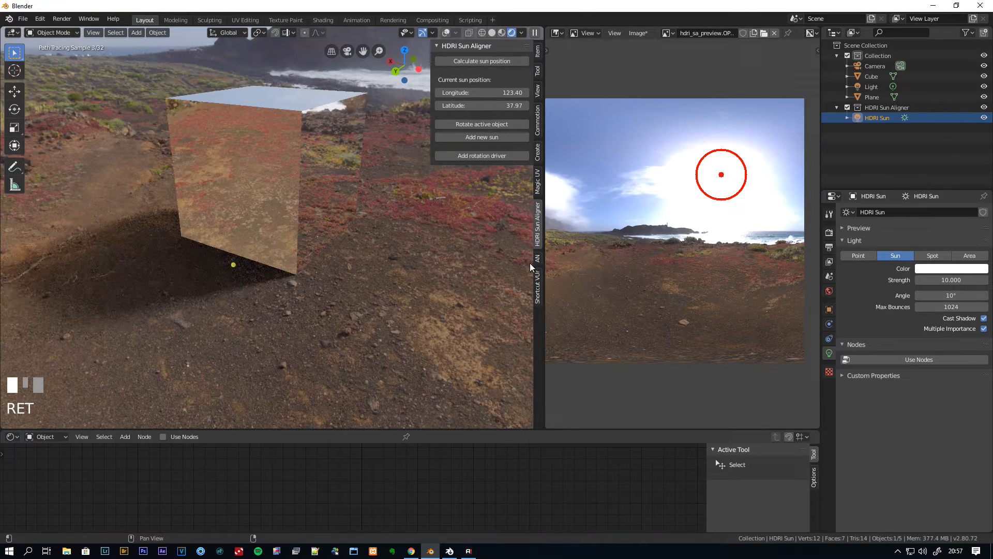
- Set the sun Angle to 15°, join the two areas, and orbit around the cube
{"action": "left_click", "coordinate": [951, 295]}
{"action": "type", "text": "15"}
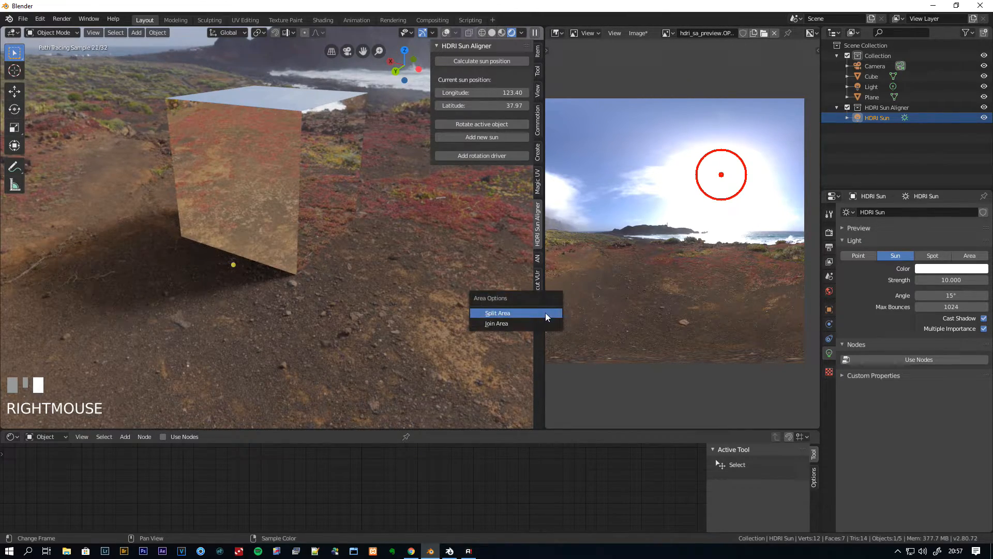
{"action": "left_click", "coordinate": [496, 323]}
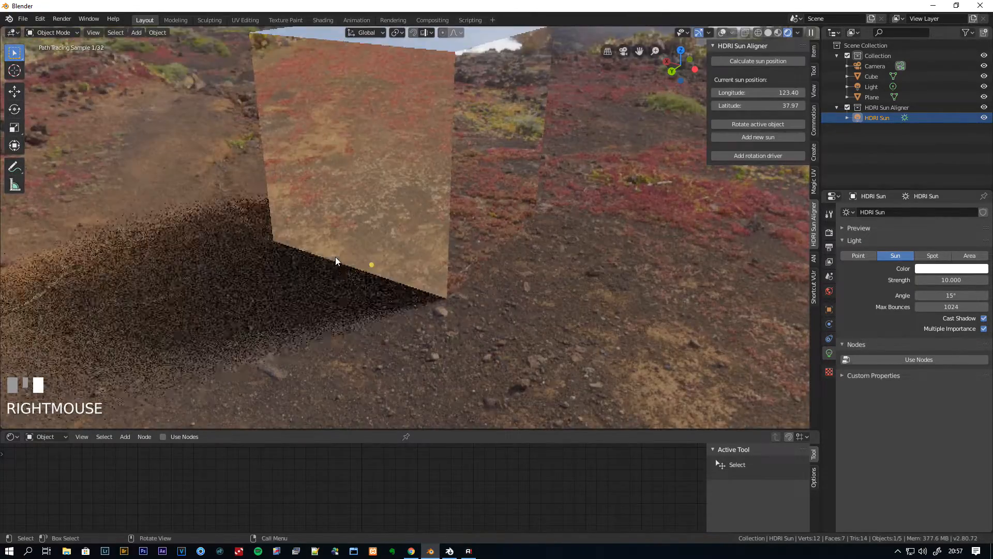
{"action": "left_click_drag", "start_coordinate": [335, 260], "coordinate": [532, 259]}
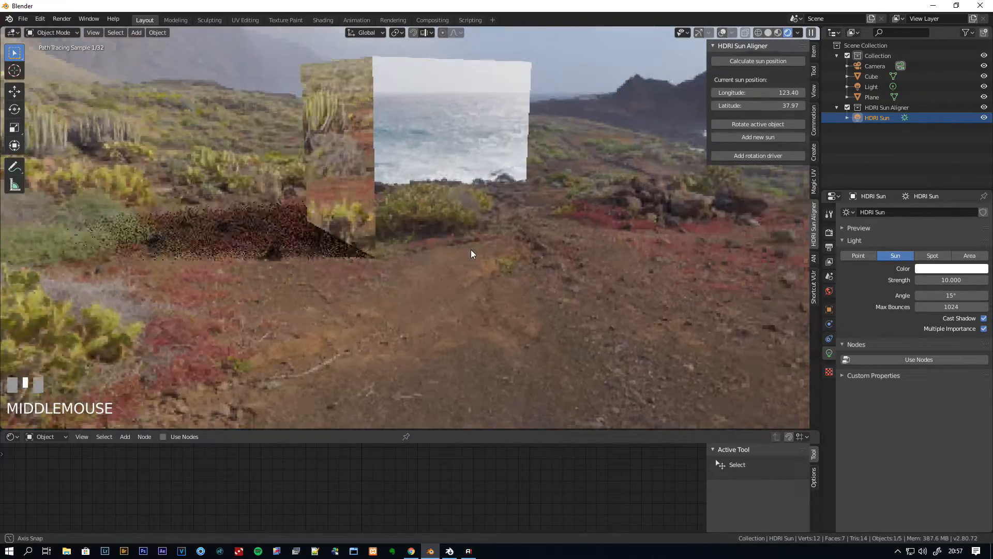
{"action": "left_click_drag", "start_coordinate": [471, 254], "coordinate": [601, 259]}
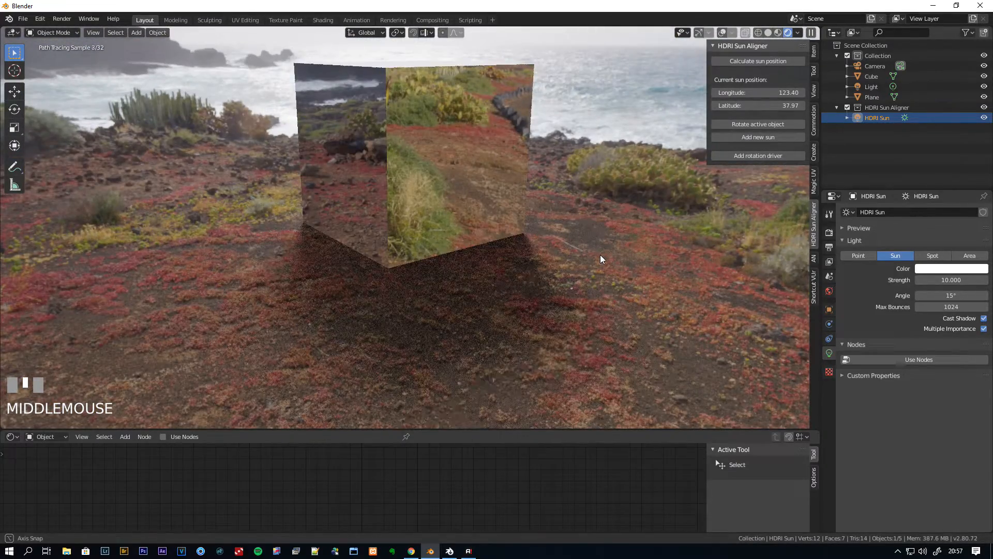
{"action": "left_click_drag", "start_coordinate": [600, 259], "coordinate": [507, 254]}
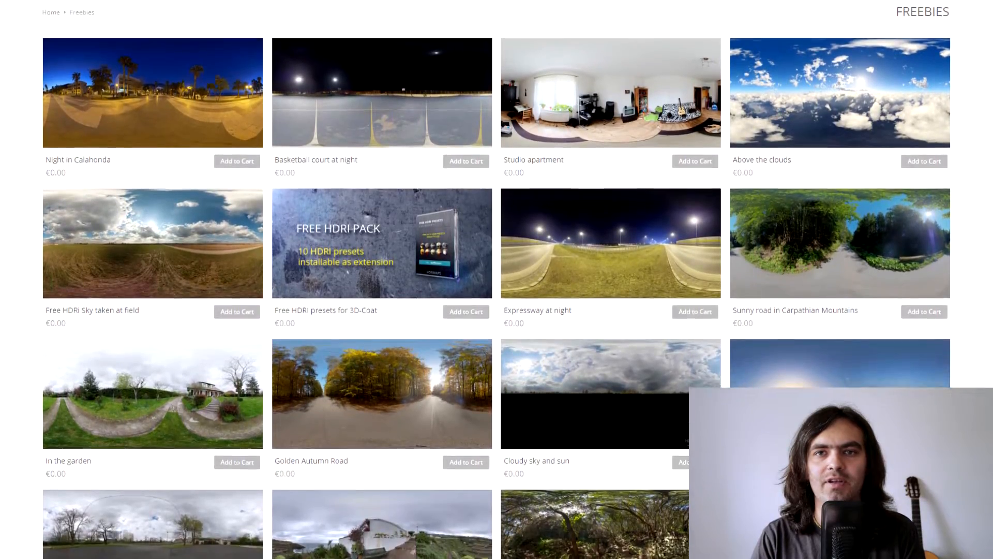
- Scroll down the Freebies page to reveal more HDRIs like Road in valley and Ferry to Stockholm
{"action": "scroll", "scroll_direction": "down", "scroll_amount": 3}
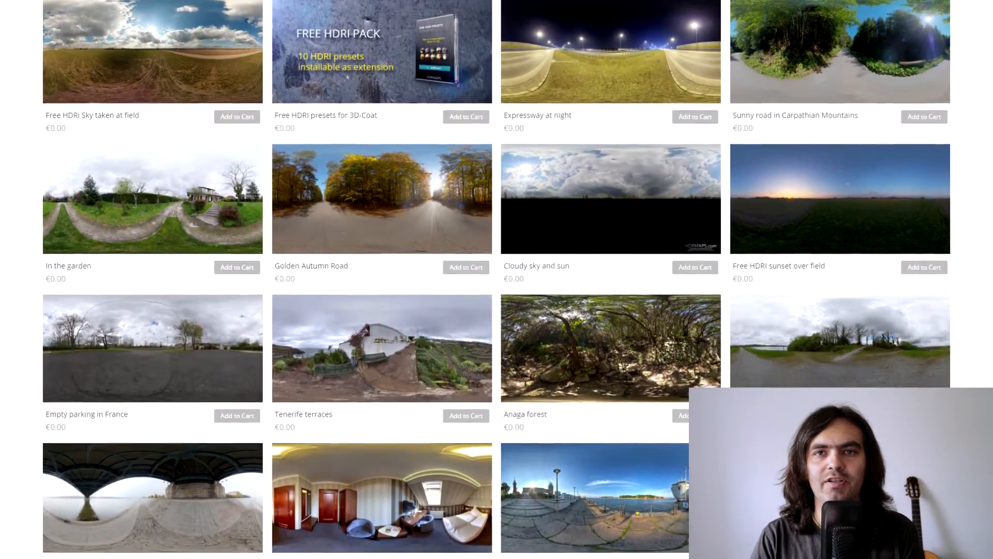
{"action": "scroll", "scroll_direction": "down", "scroll_amount": 3}
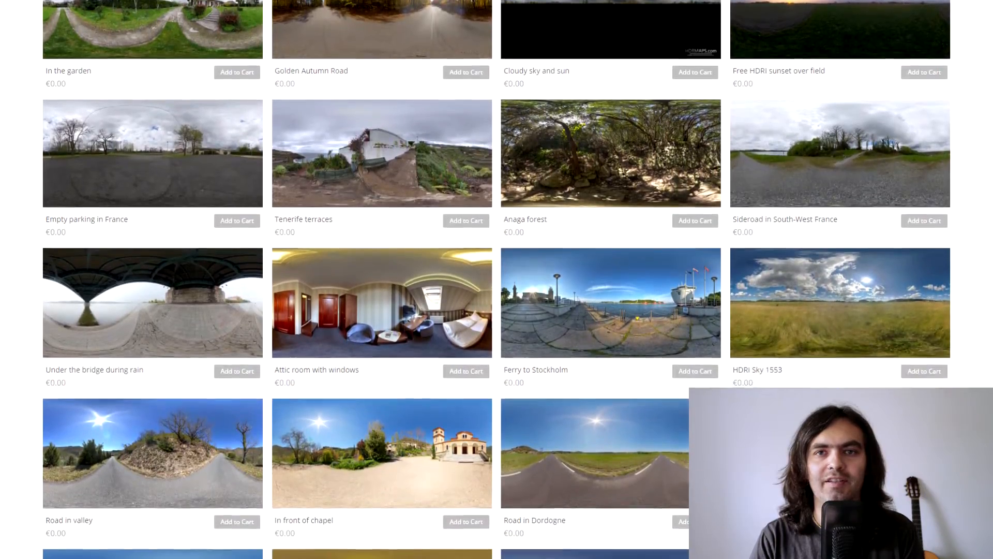